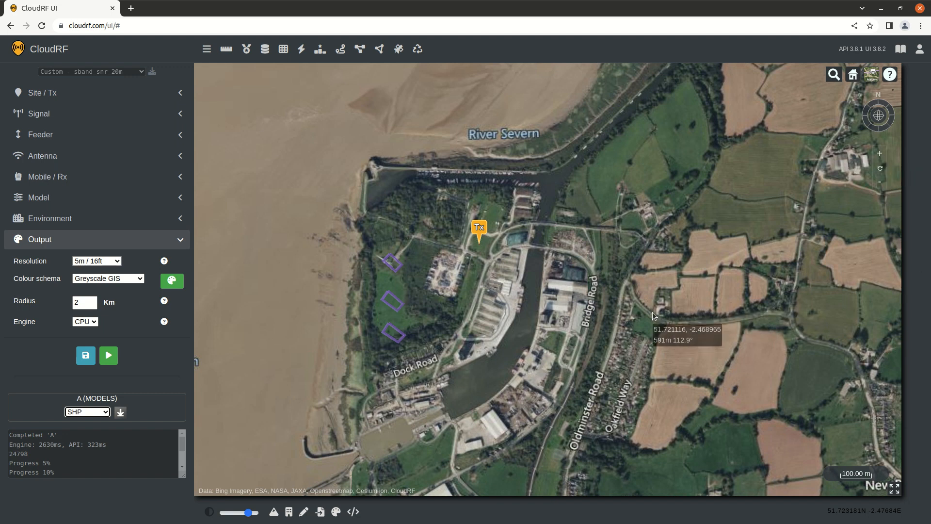
mouse_move(575, 309)
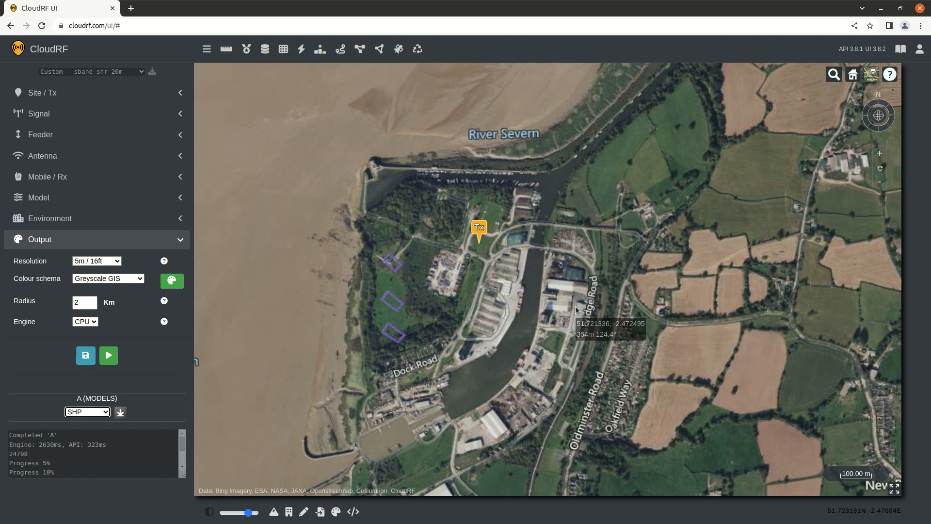
mouse_move(529, 303)
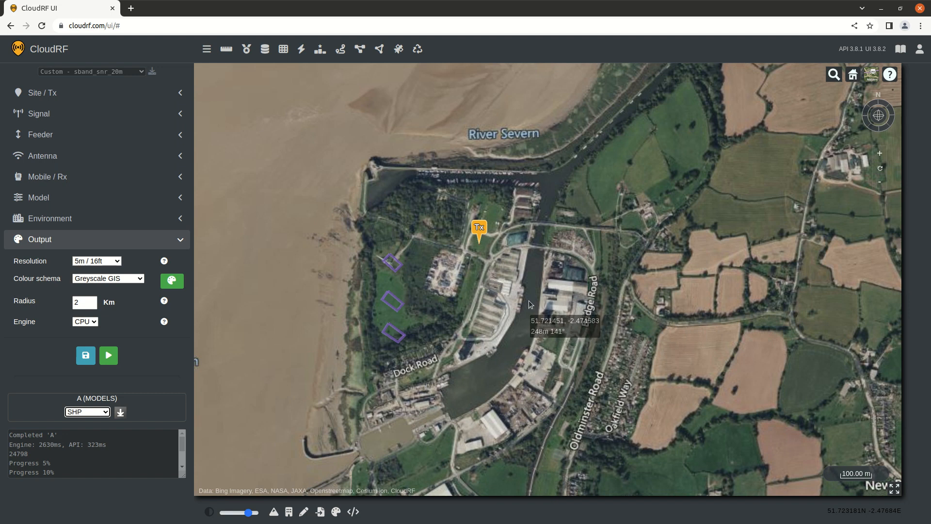
mouse_move(520, 301)
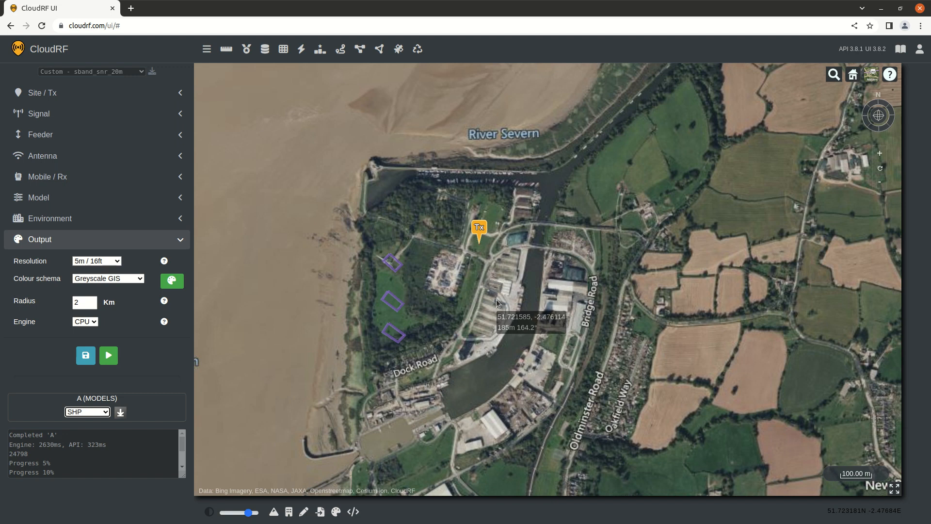
mouse_move(496, 310)
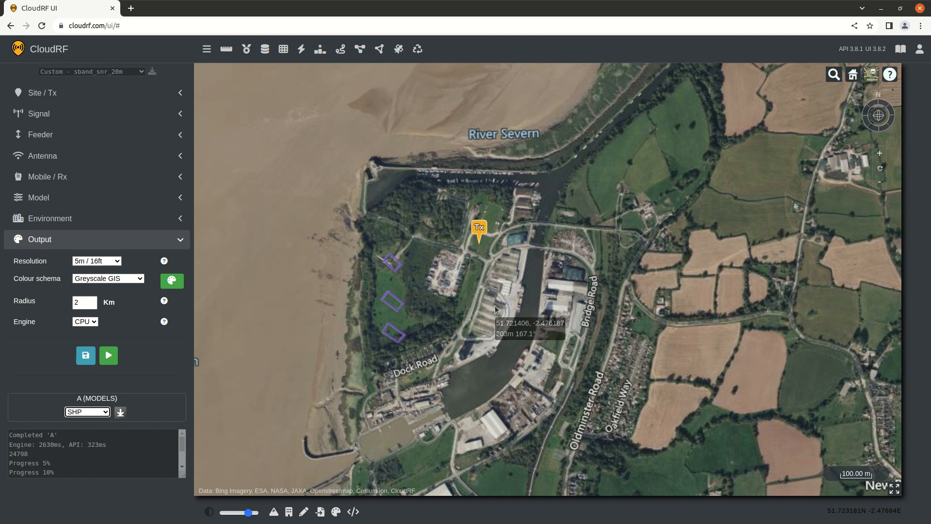
mouse_move(456, 324)
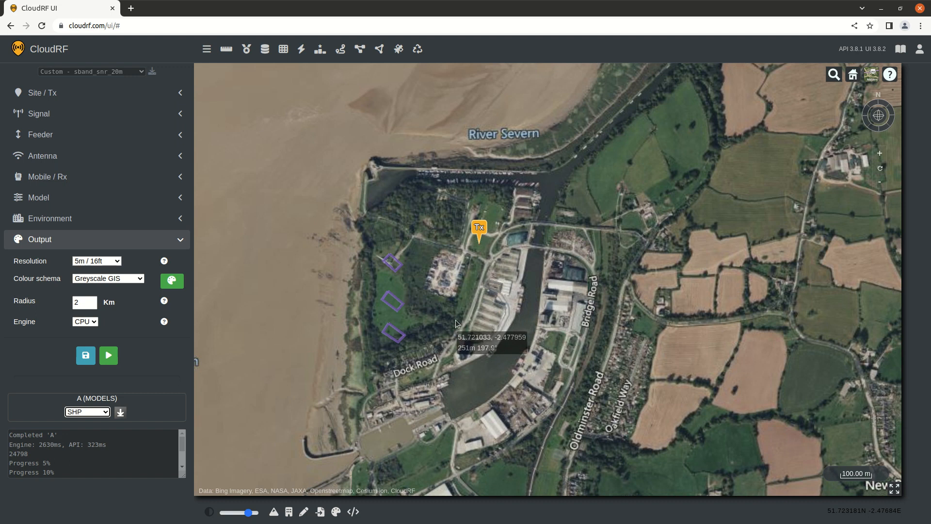
mouse_move(397, 302)
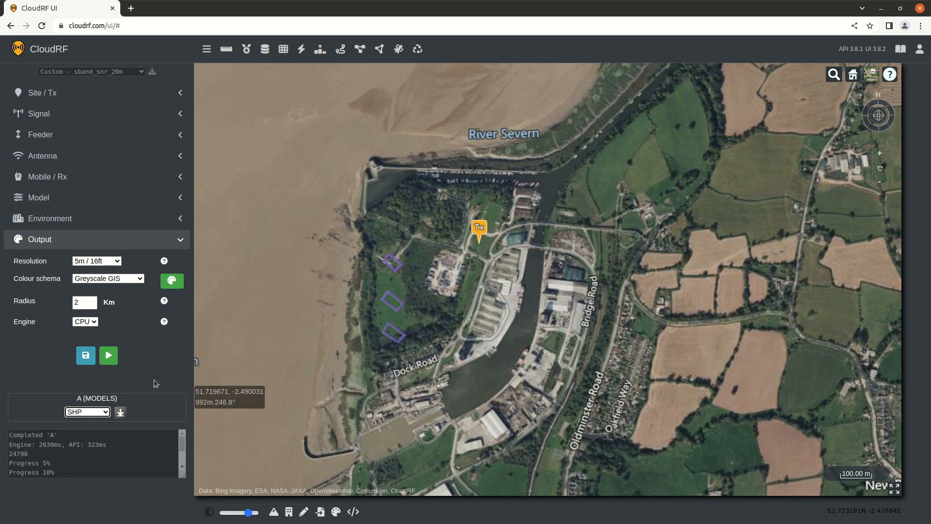
mouse_move(125, 408)
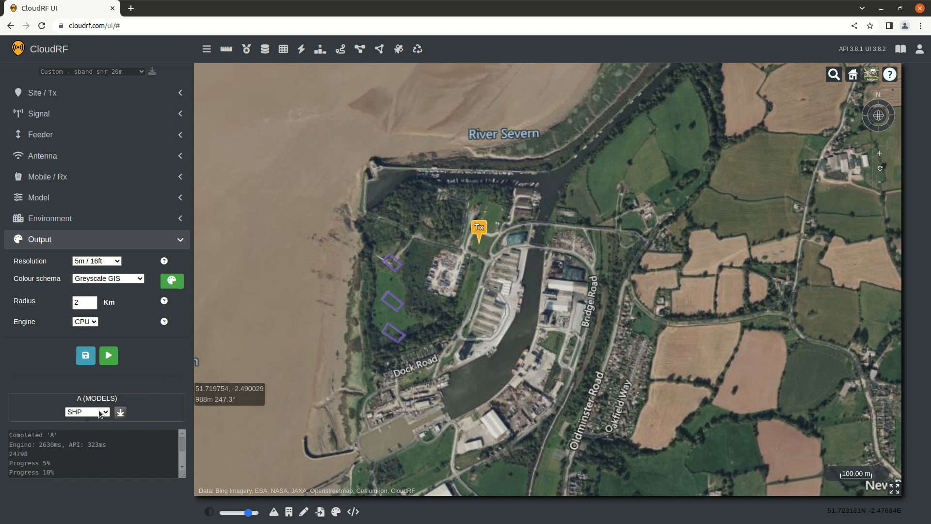
Step: Download the coverage as KMZ and as KMZ +PPA
click(87, 411)
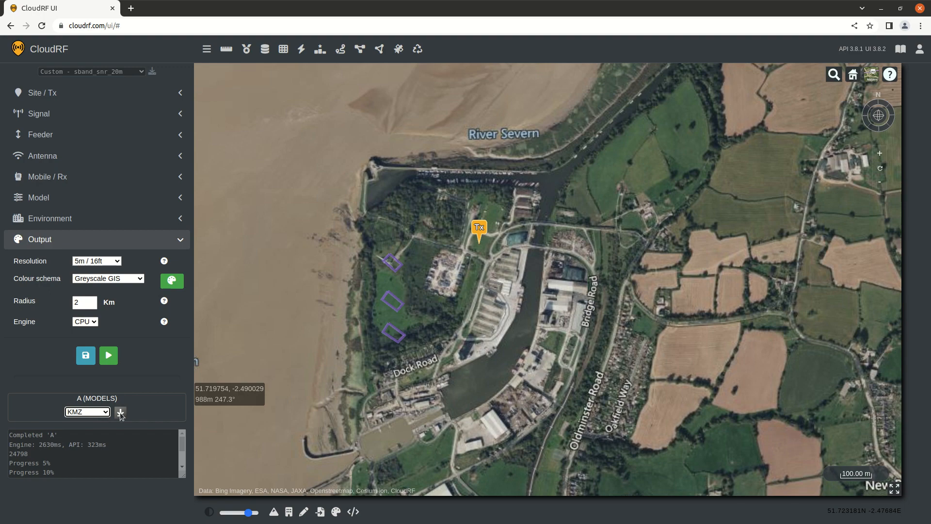
click(120, 412)
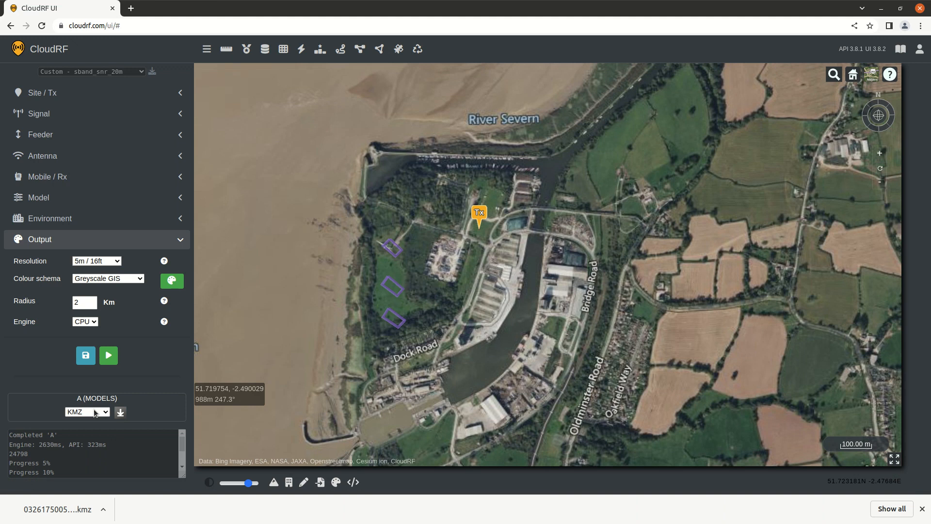
click(87, 412)
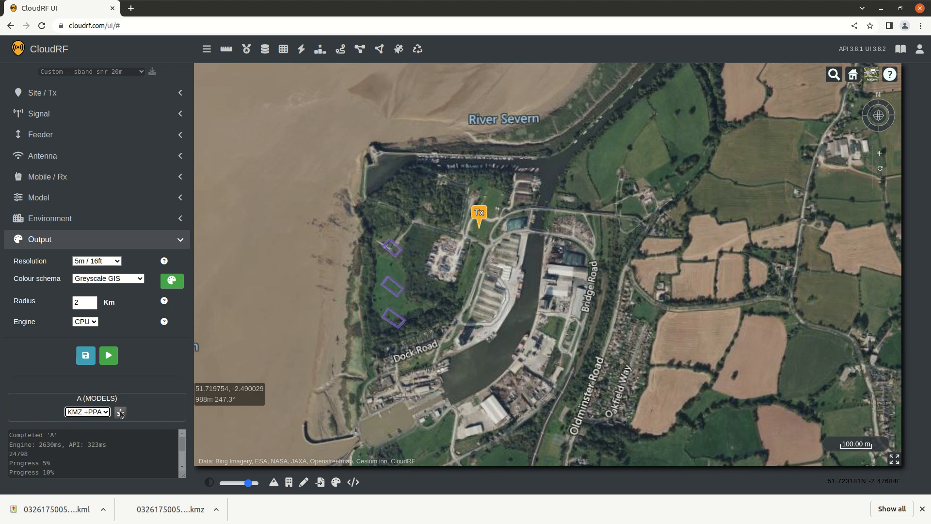
click(120, 413)
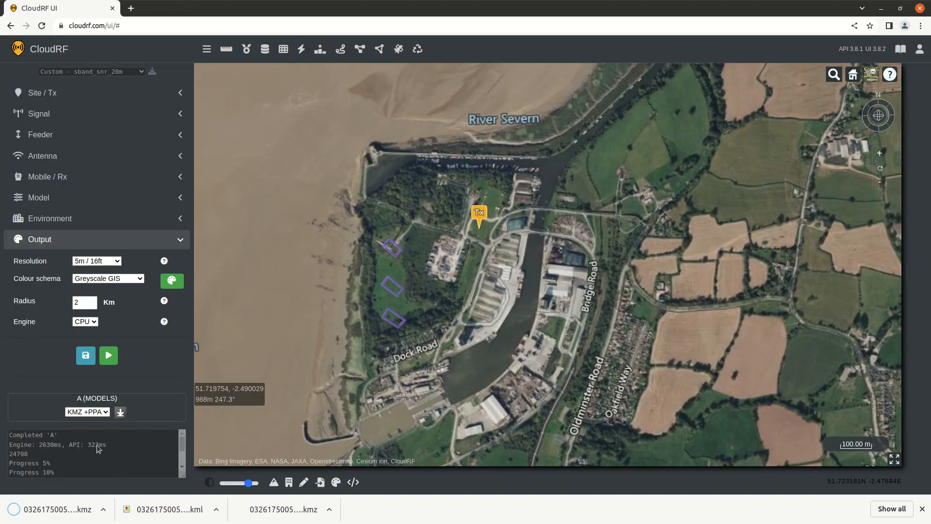
Step: Download the SHP and TIFF exports, then open the coverage's shareable URL map
click(87, 411)
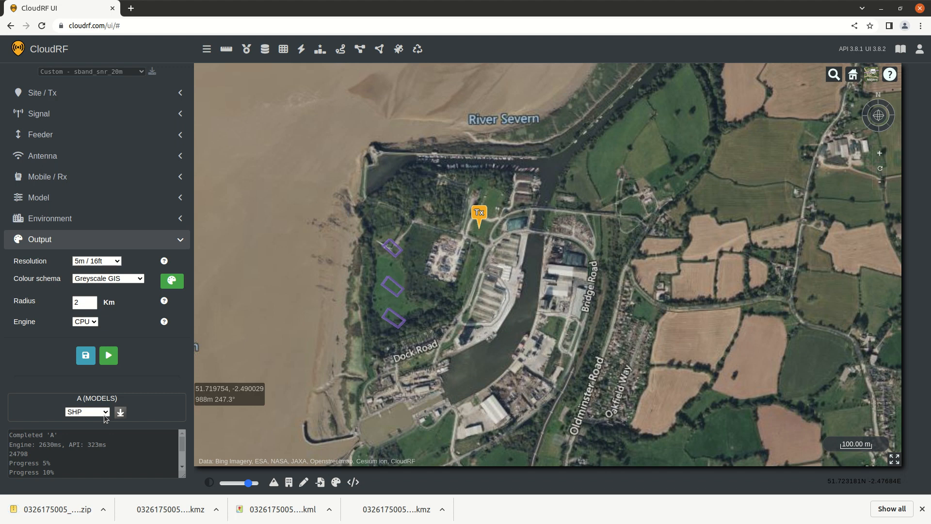
click(87, 411)
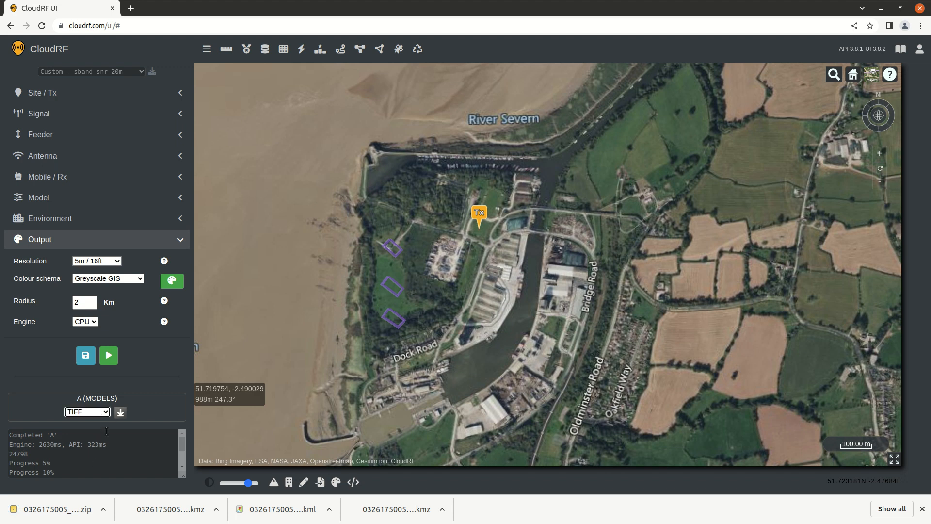
click(120, 412)
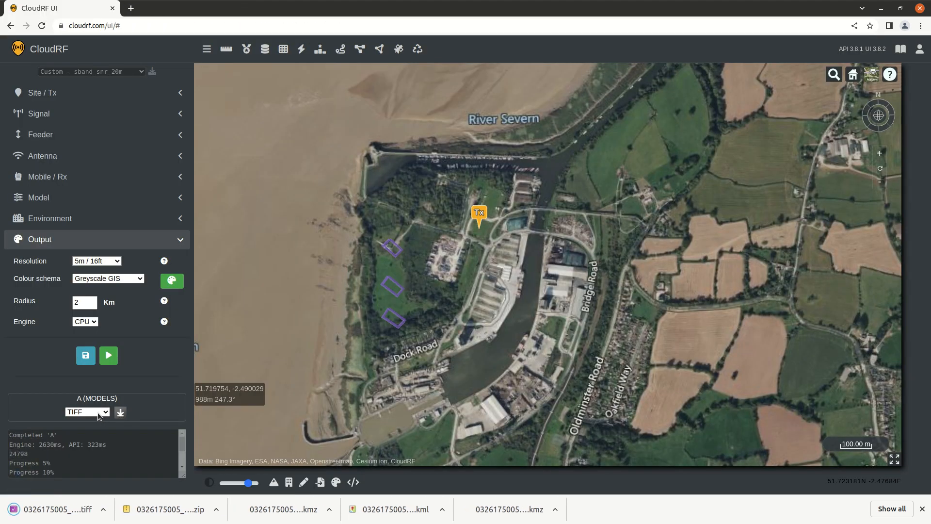
click(87, 412)
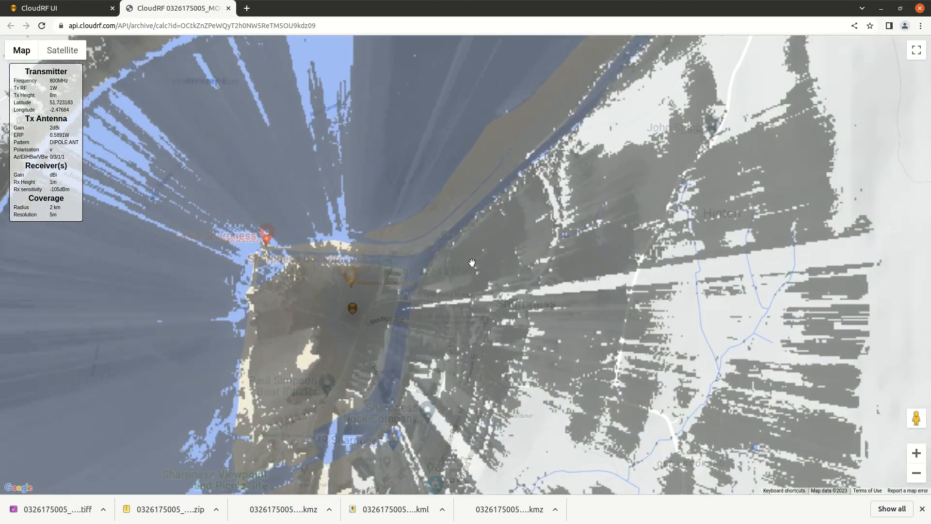
scroll(down, 3)
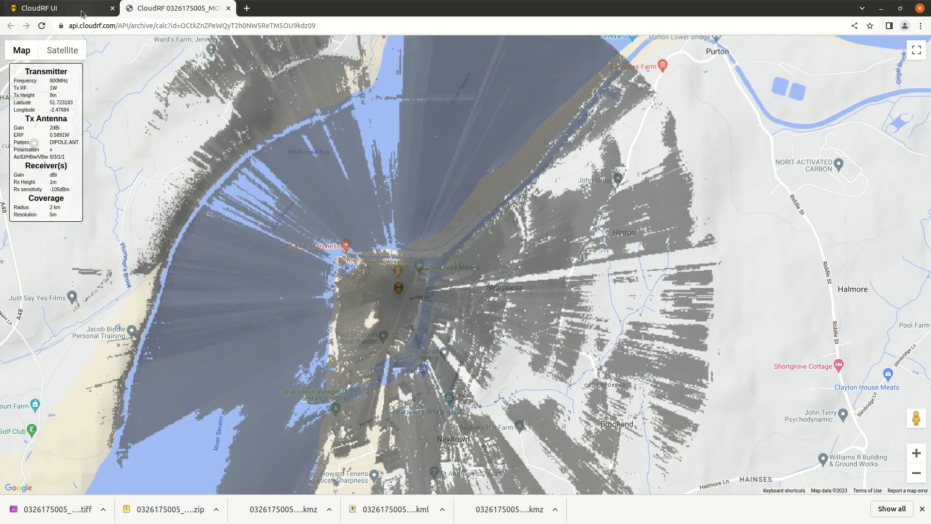
Step: Back in the workspace, select the coverage map's HTML iframe embed code, then dismiss it
click(49, 8)
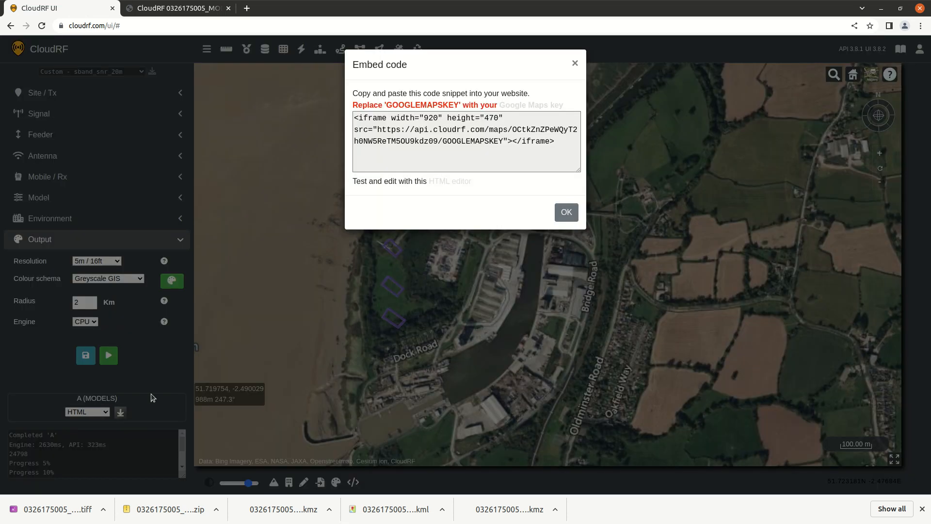
triple_click(466, 135)
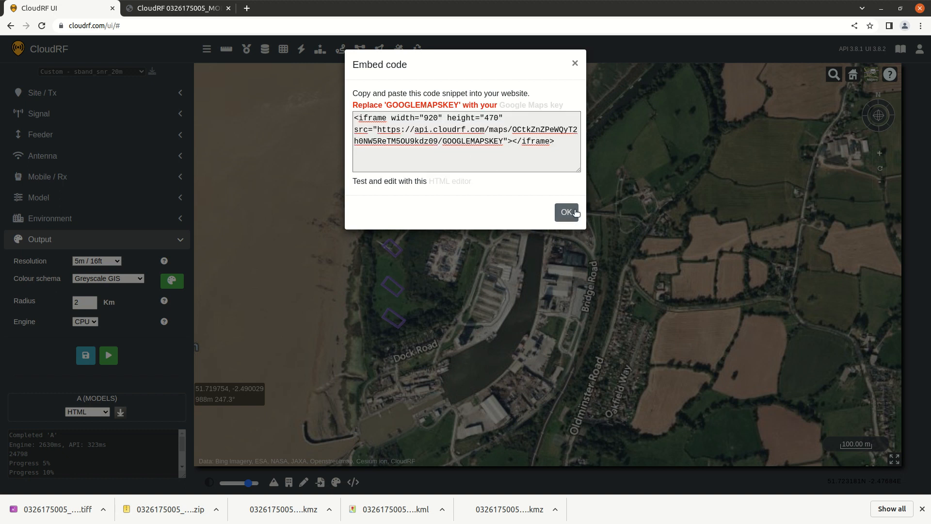
click(567, 212)
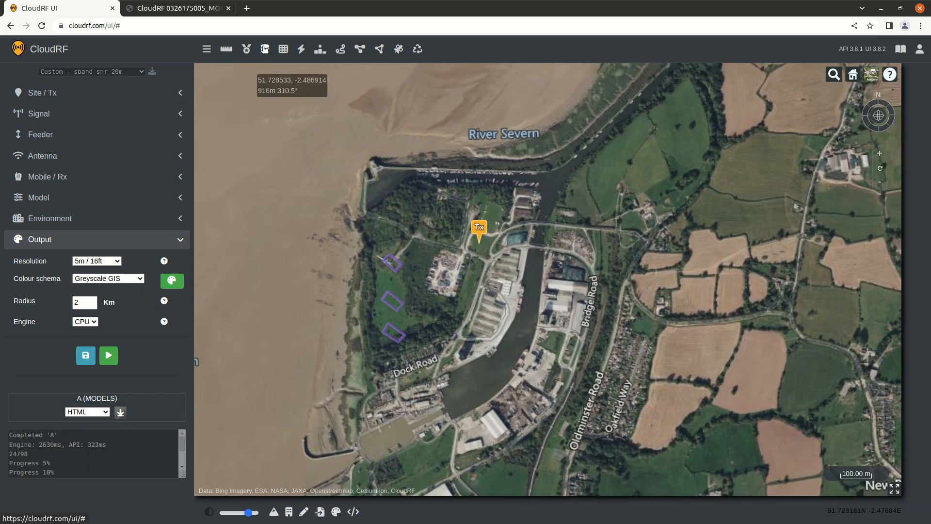
click(264, 48)
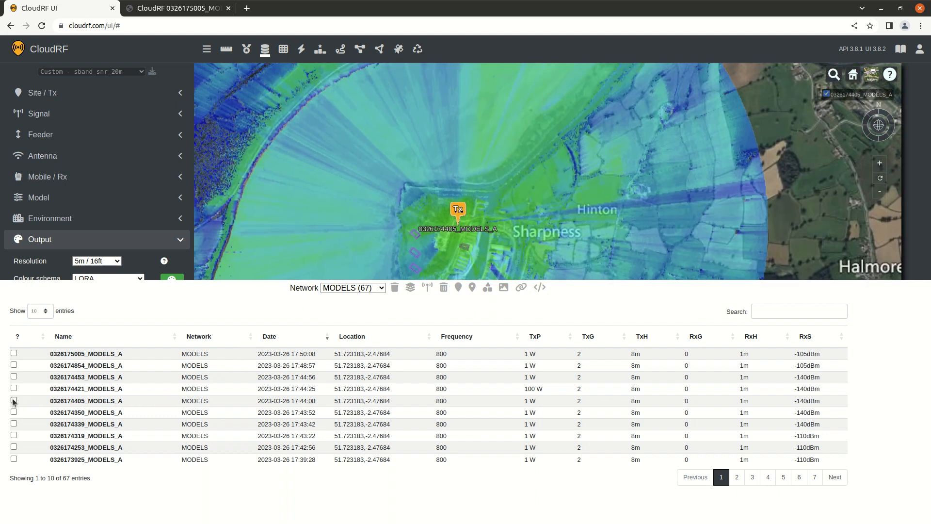
click(14, 400)
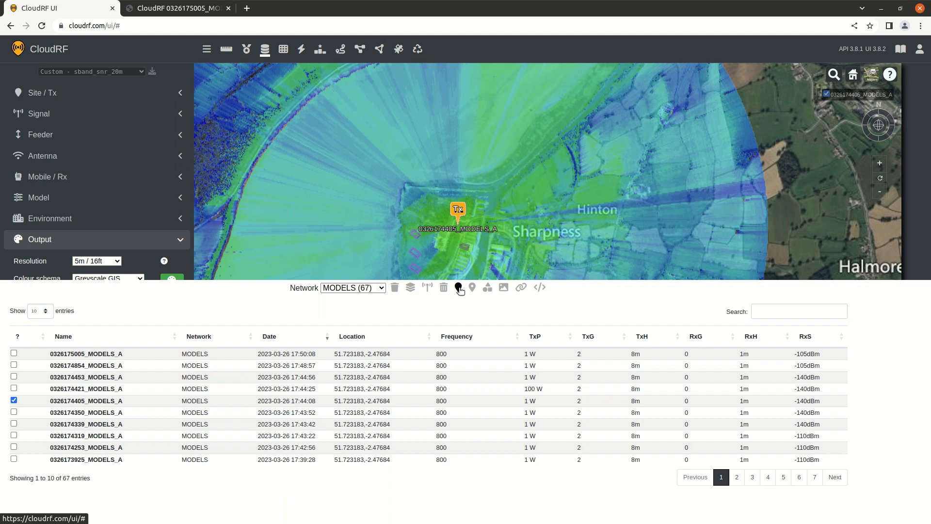
mouse_move(475, 288)
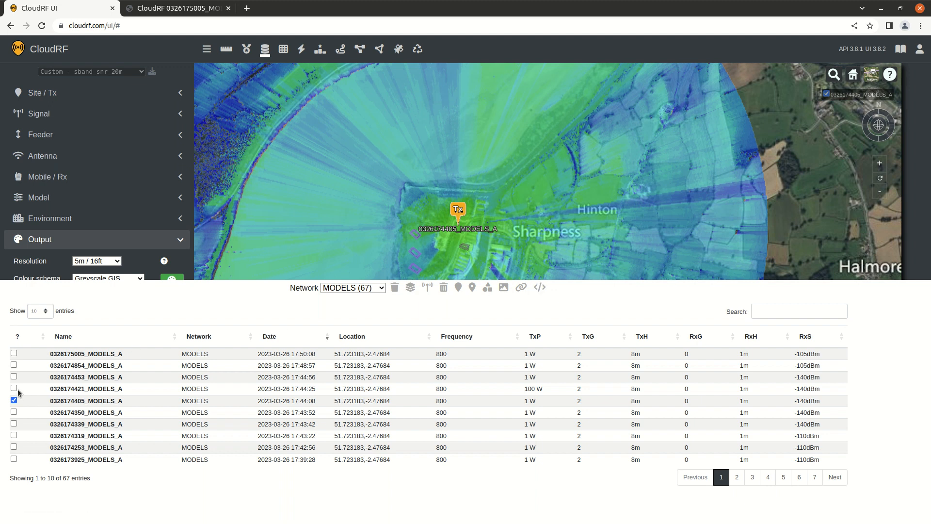
click(13, 388)
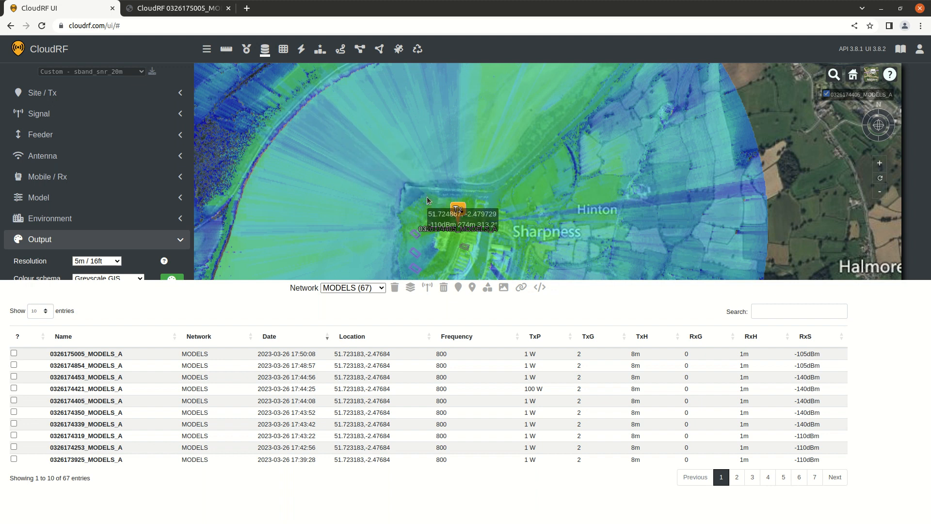
mouse_move(489, 182)
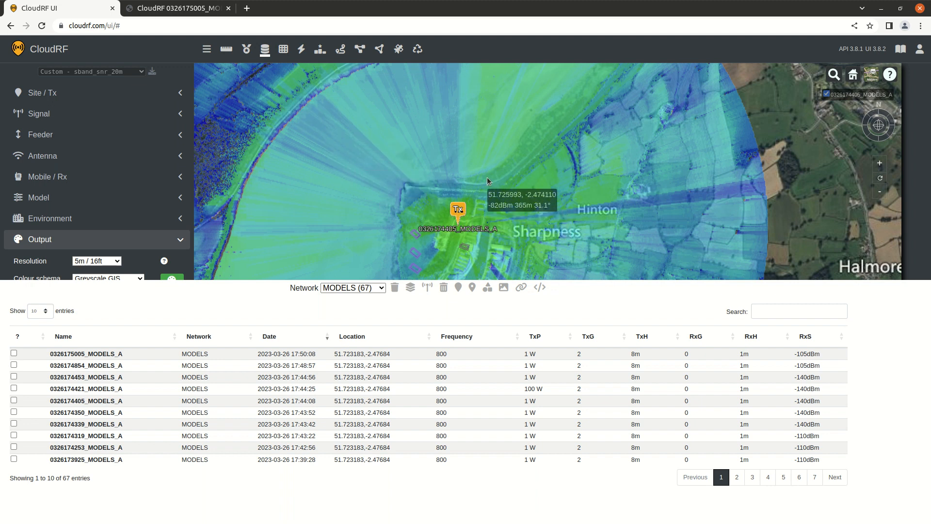
mouse_move(473, 205)
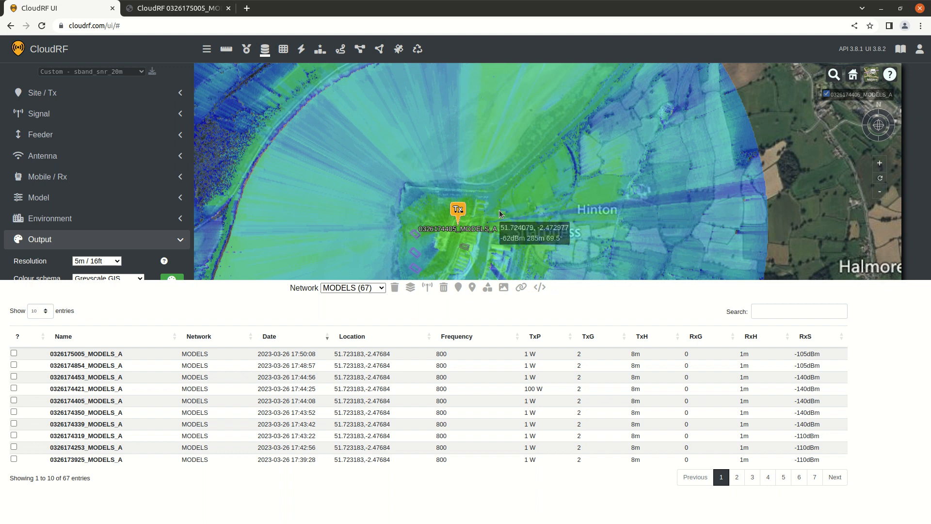
mouse_move(565, 221)
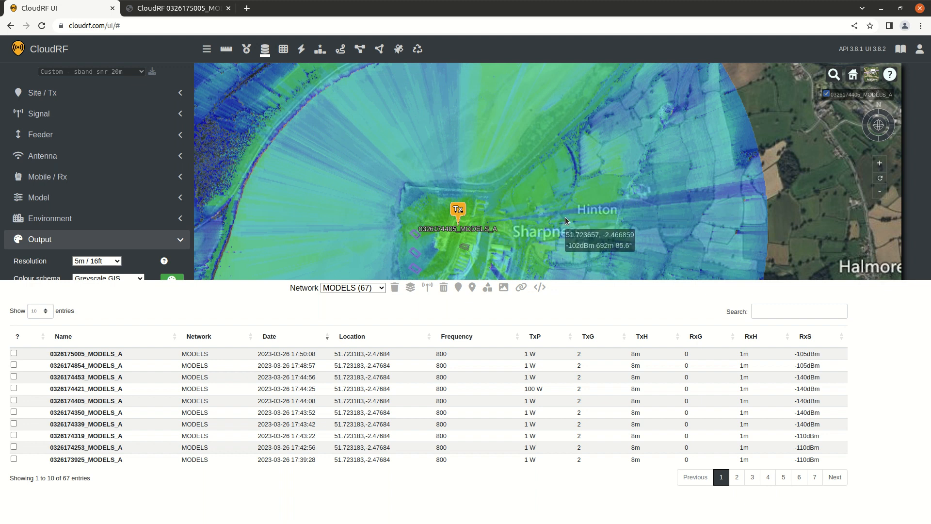
mouse_move(553, 218)
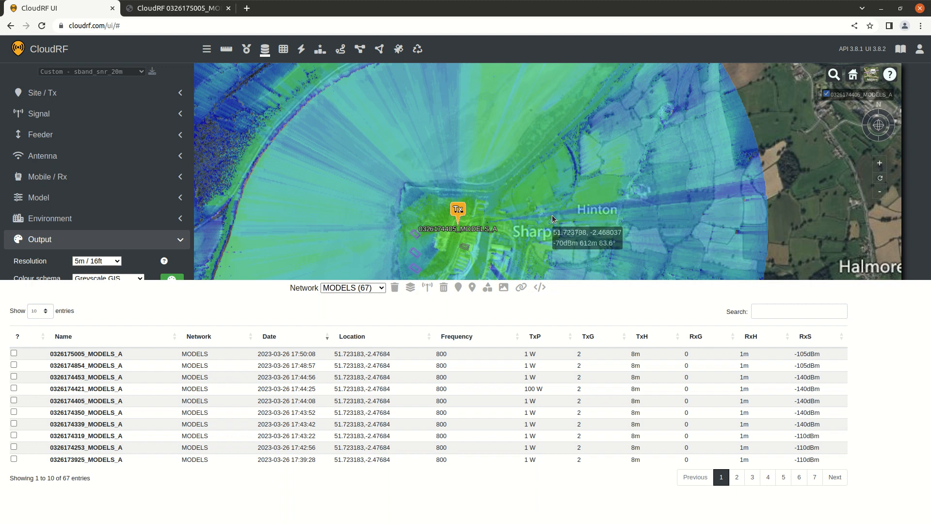
mouse_move(256, 67)
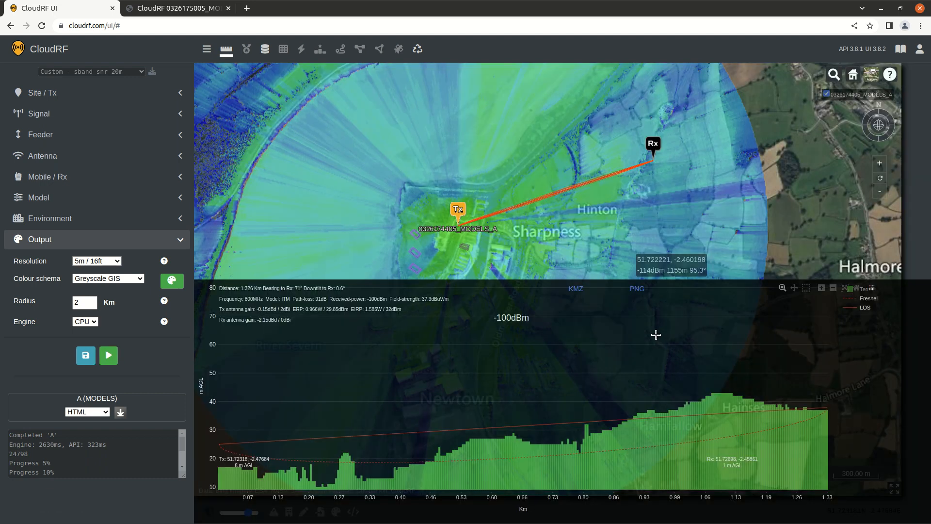
mouse_move(637, 294)
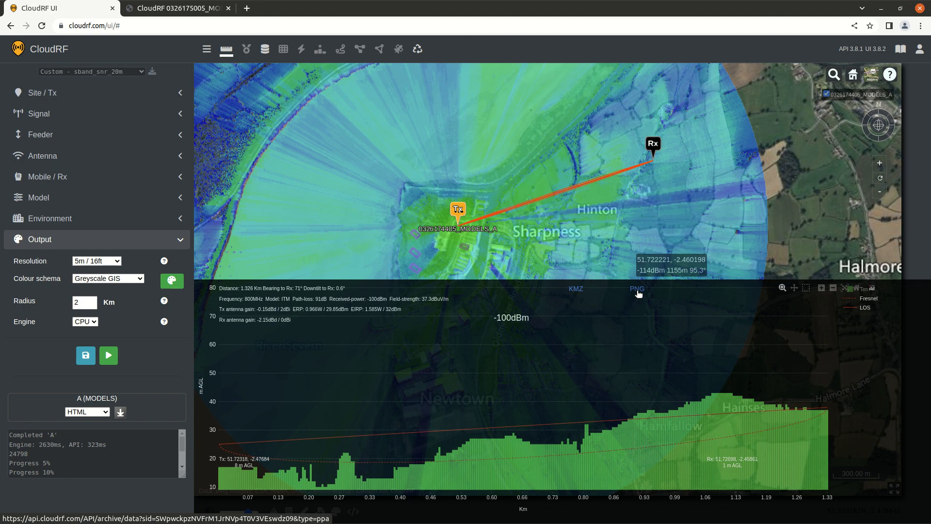
Step: Save the 1.326 km path profile as PNG and clear all map layers
click(636, 288)
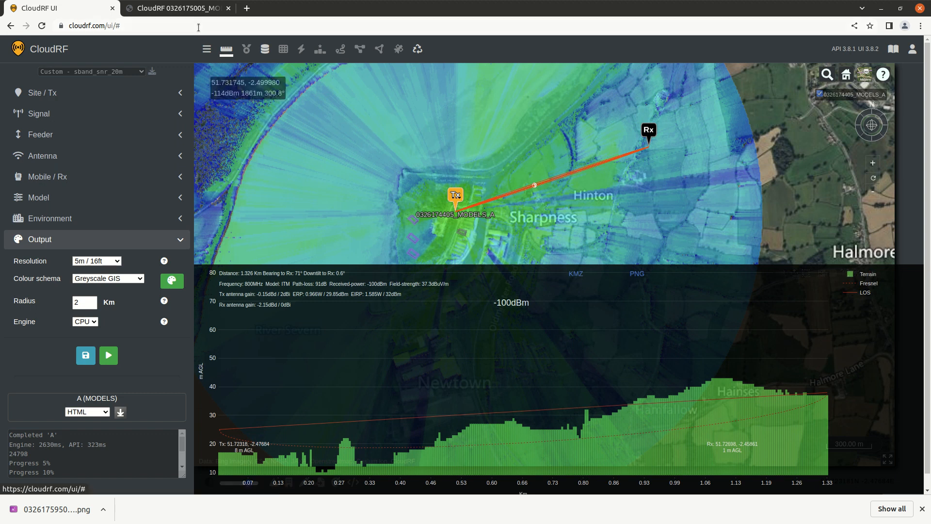
click(418, 48)
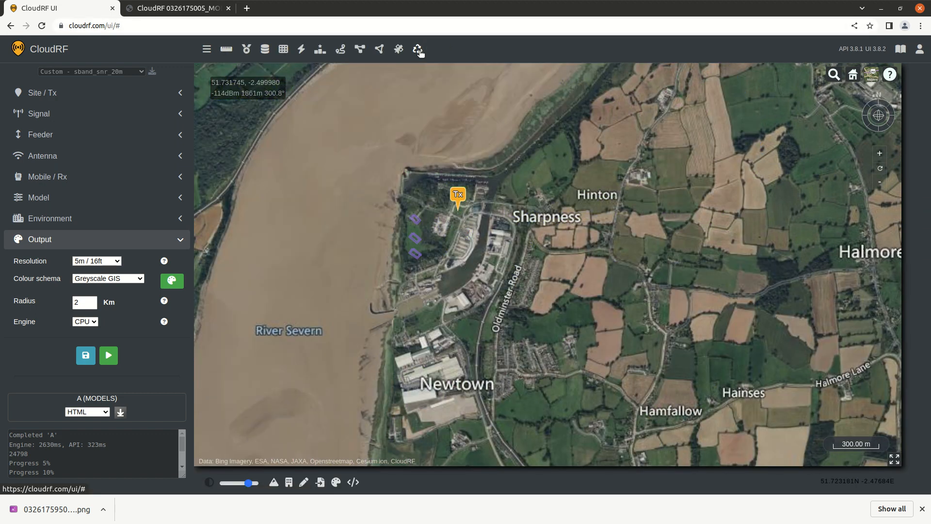